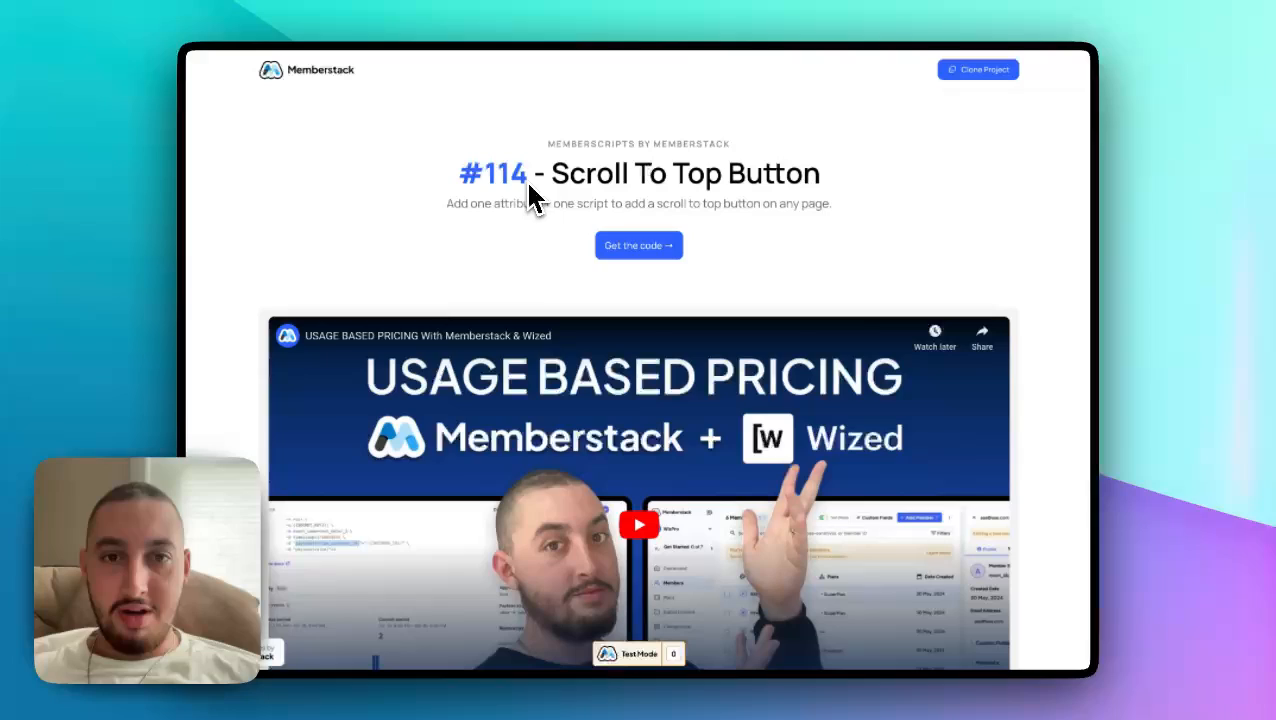
mouse_move(585, 190)
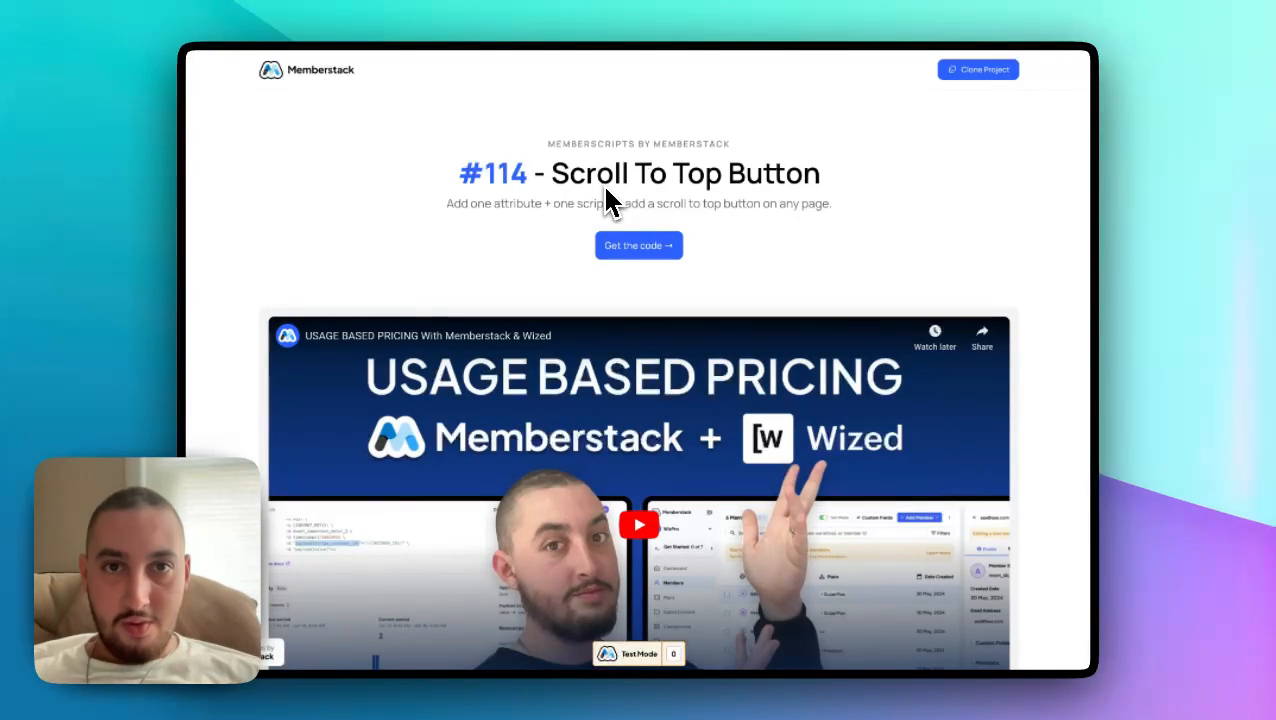
mouse_move(790, 275)
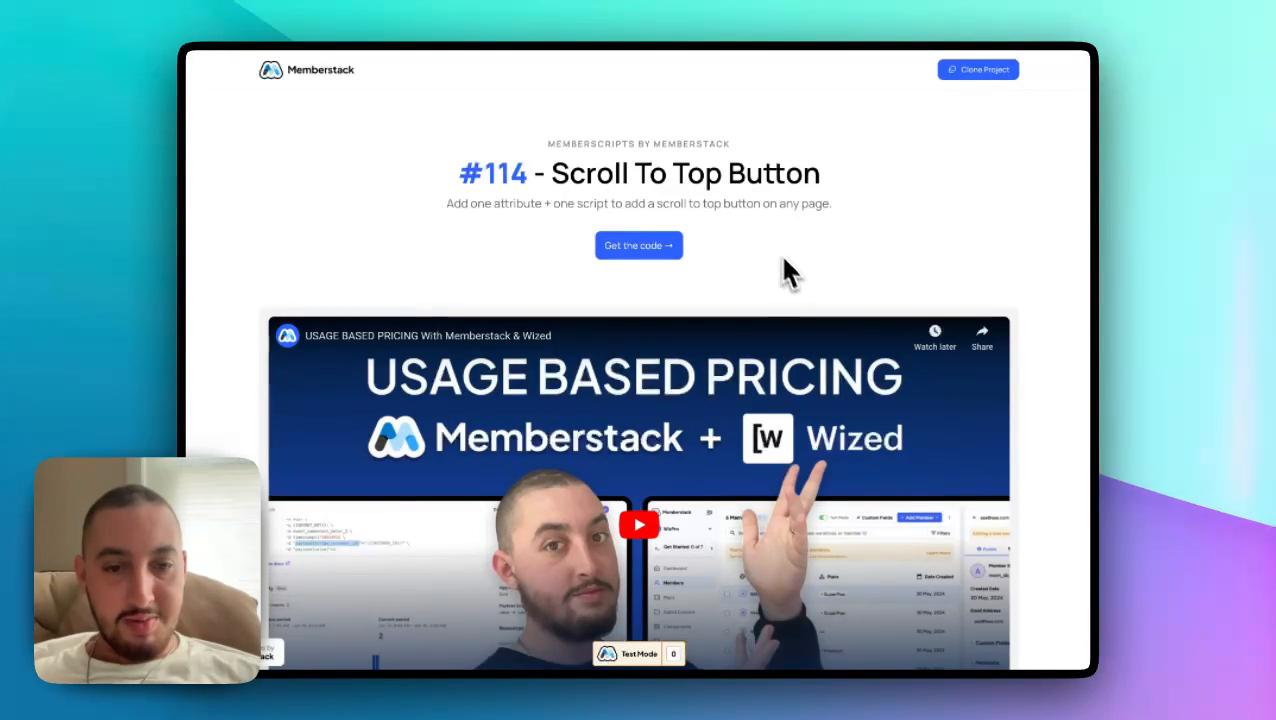
mouse_move(755, 332)
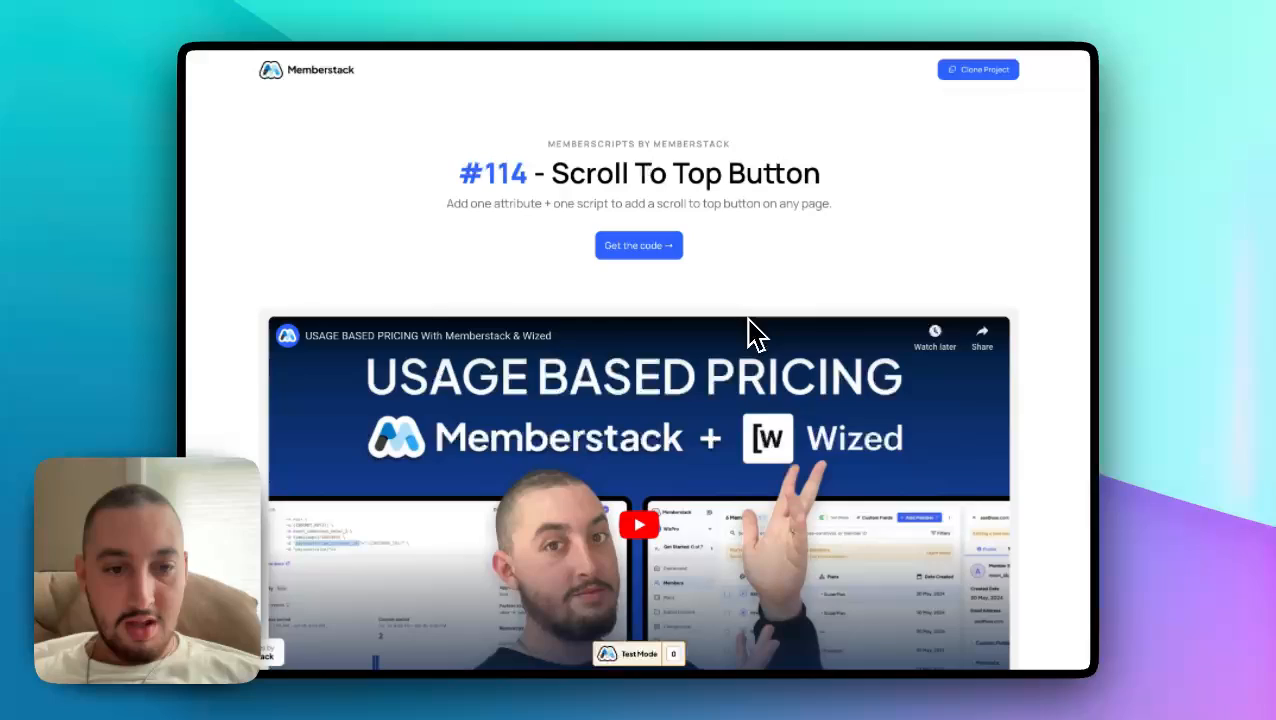
Step: Scroll the demo Home page and open the Scroll To Top component instance
scroll(down, 3)
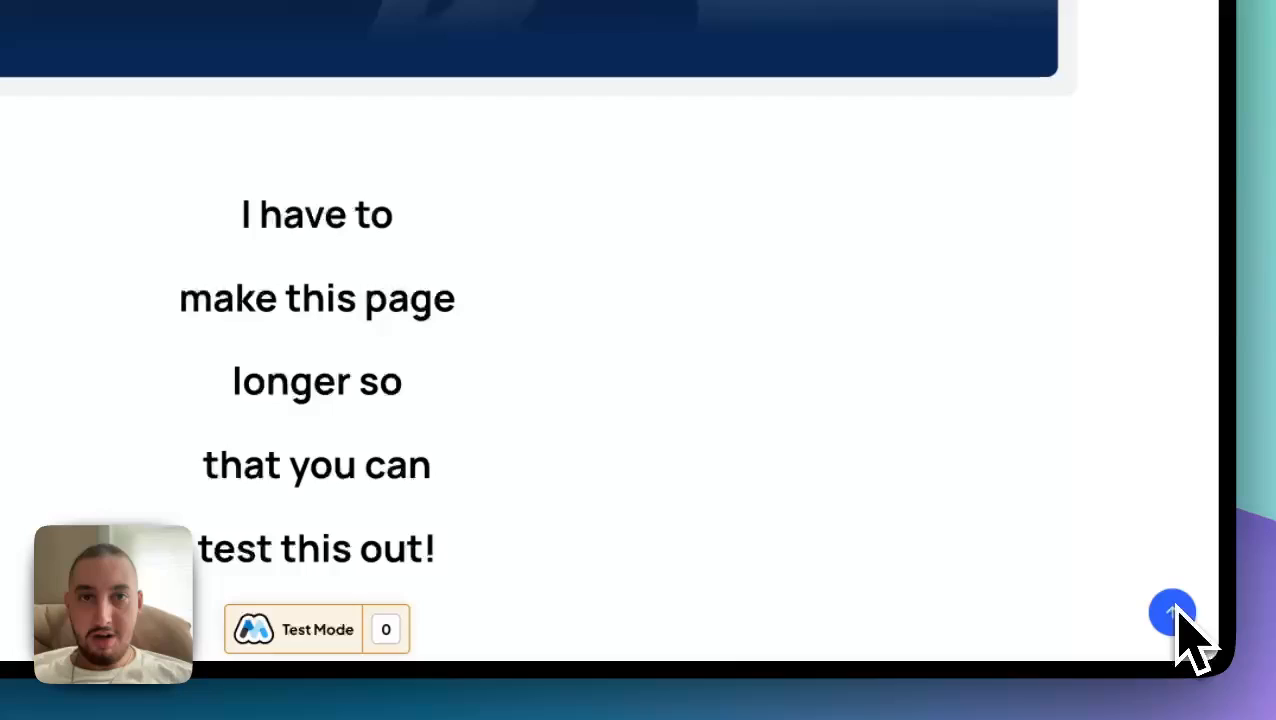
mouse_move(1135, 630)
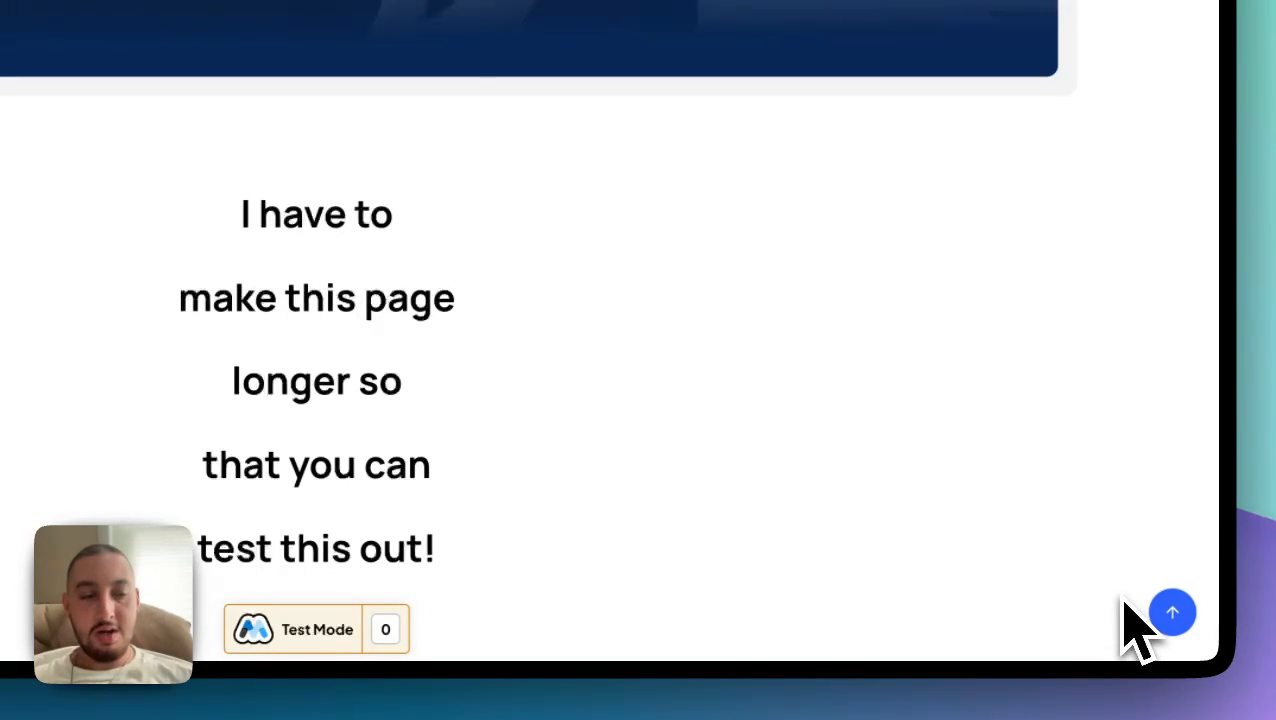
scroll(up, 3)
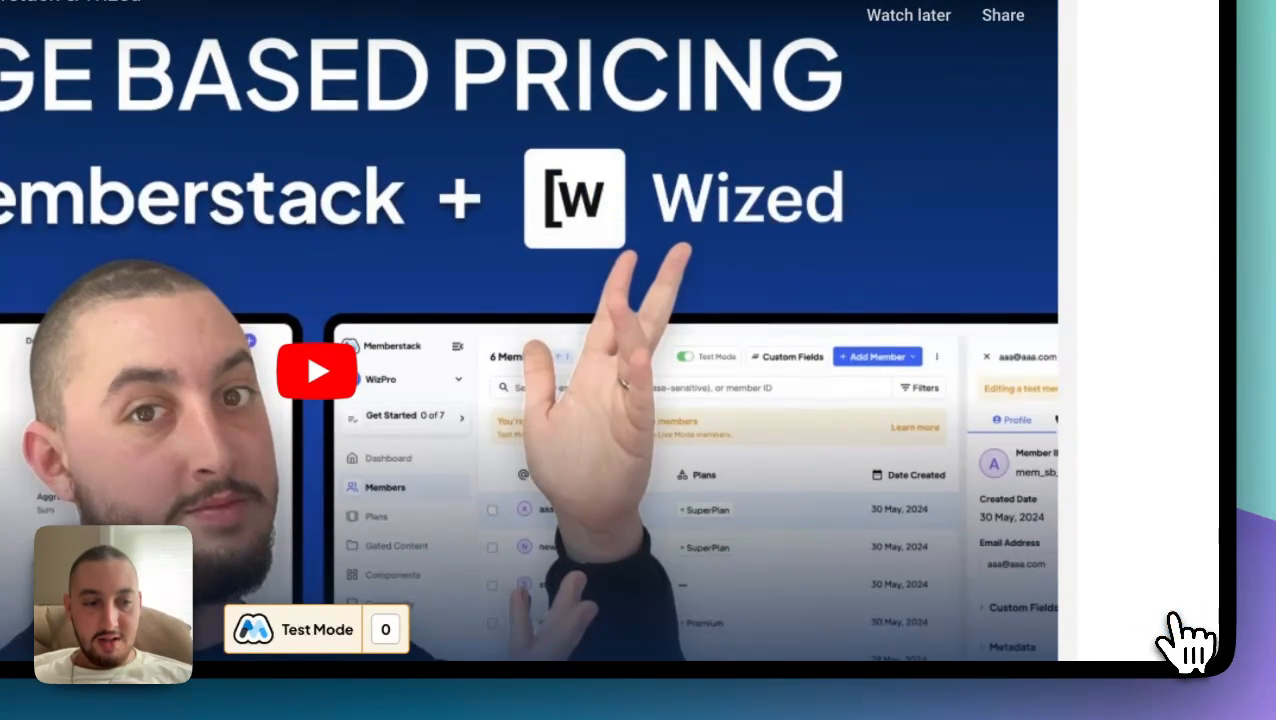
scroll(down, 3)
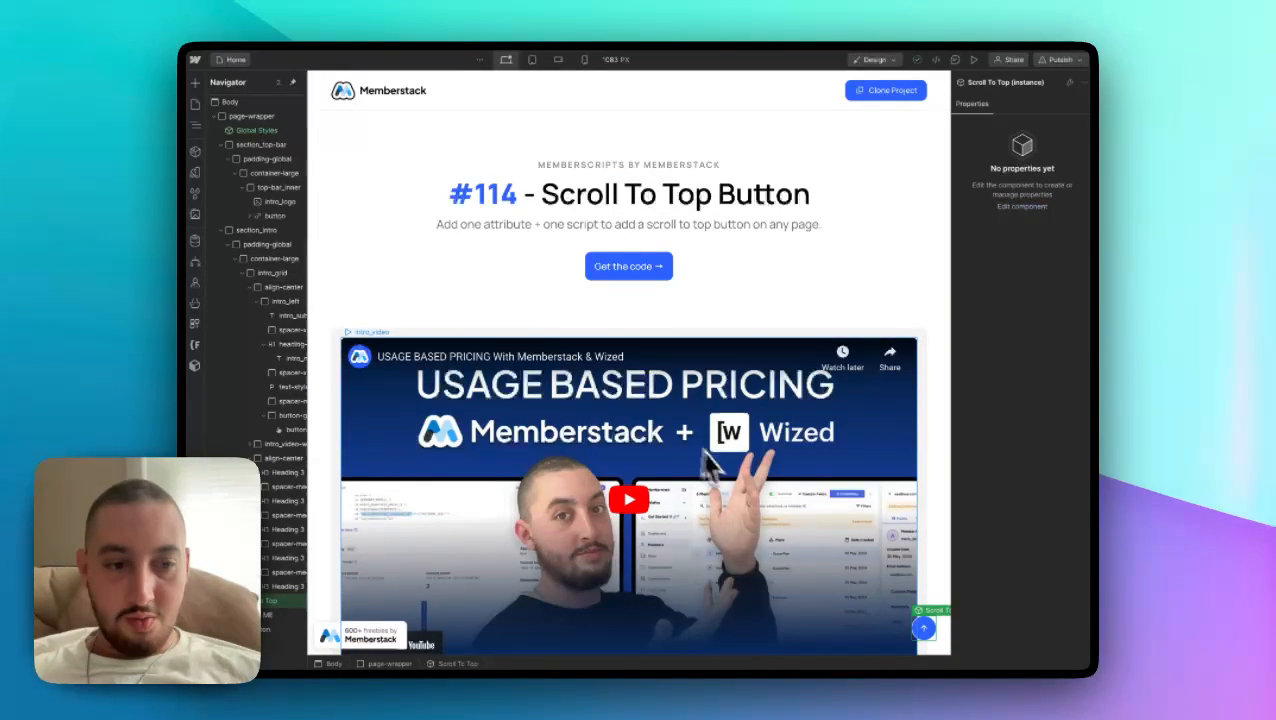
mouse_move(920, 650)
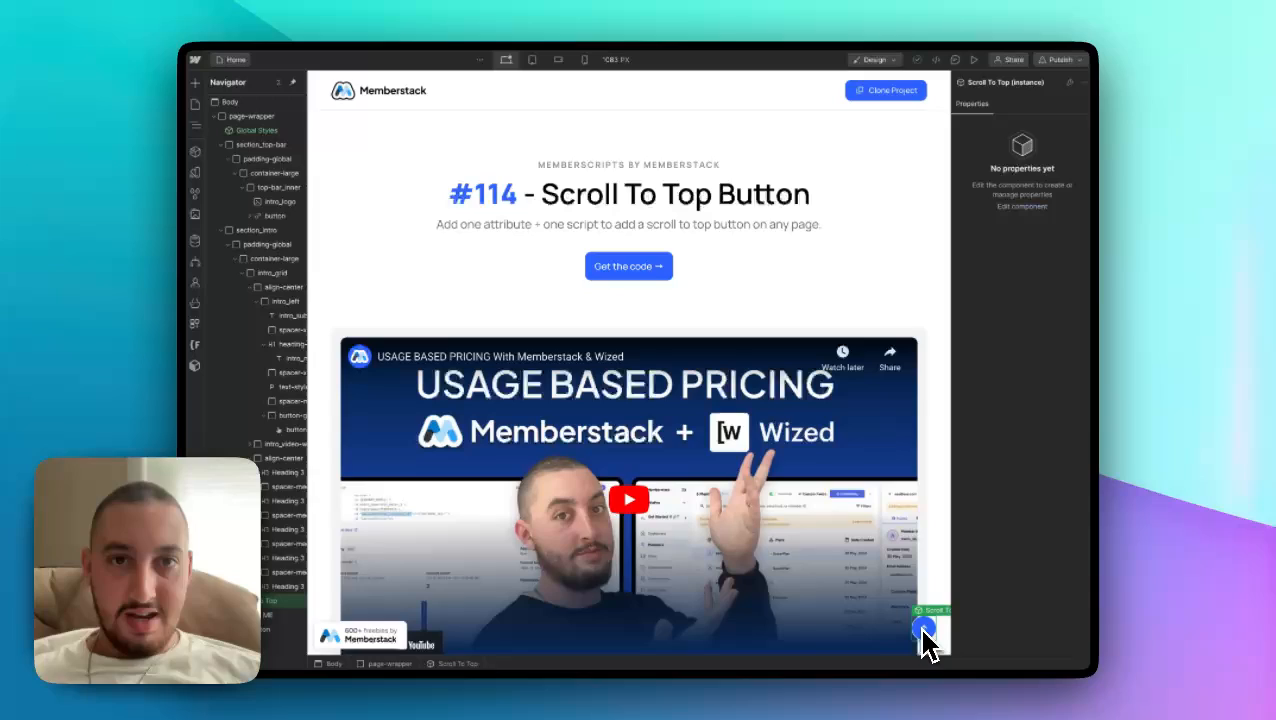
click(922, 628)
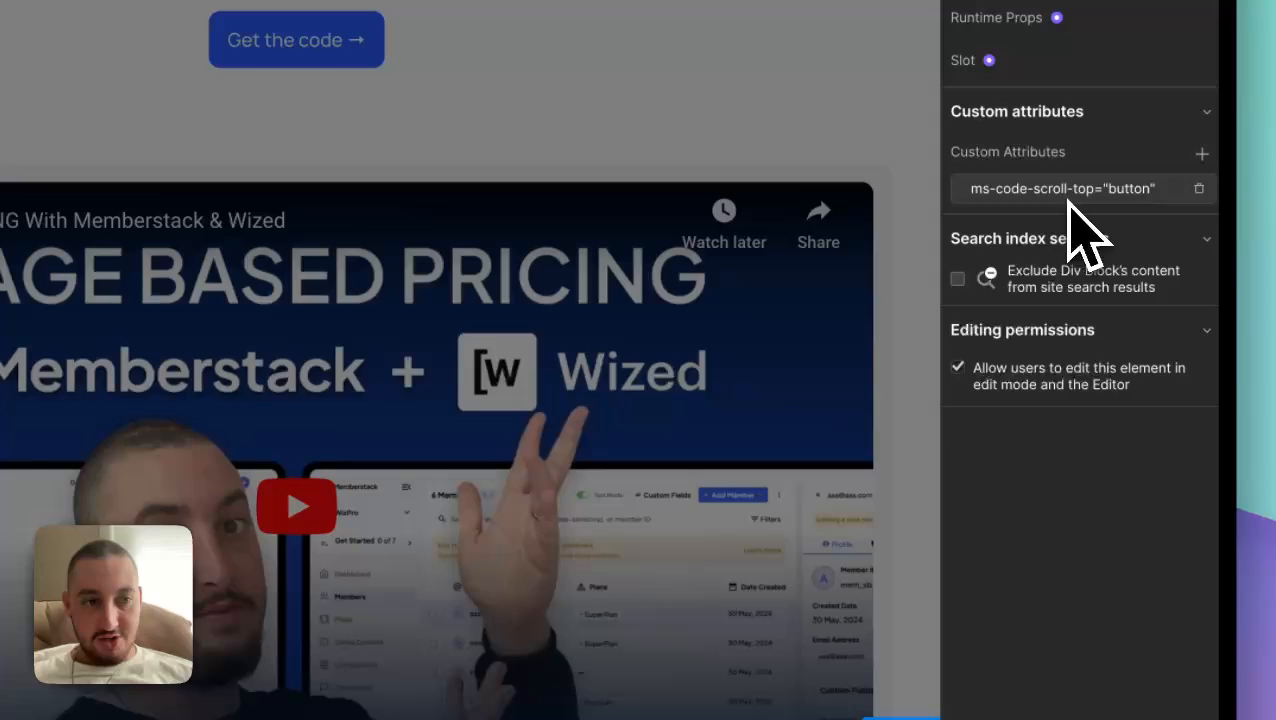
mouse_move(1130, 235)
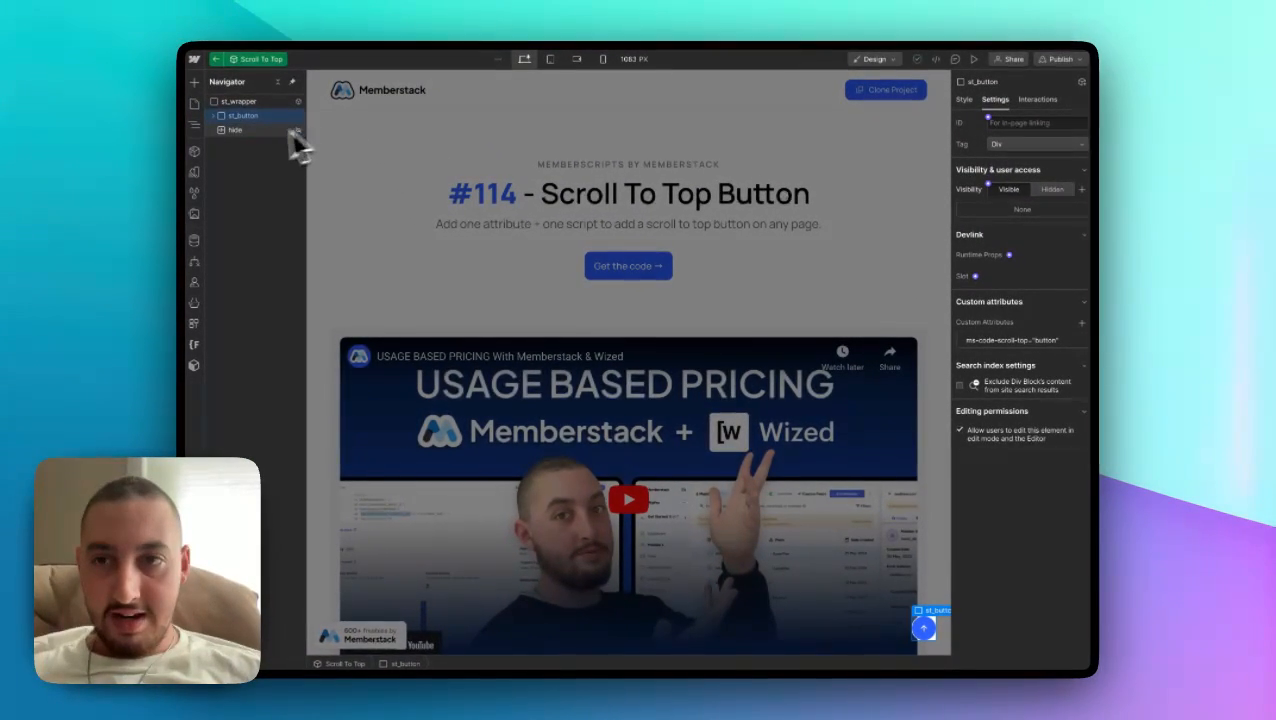
Step: Select the component's hidden code embed to view its Code Embed settings
click(236, 130)
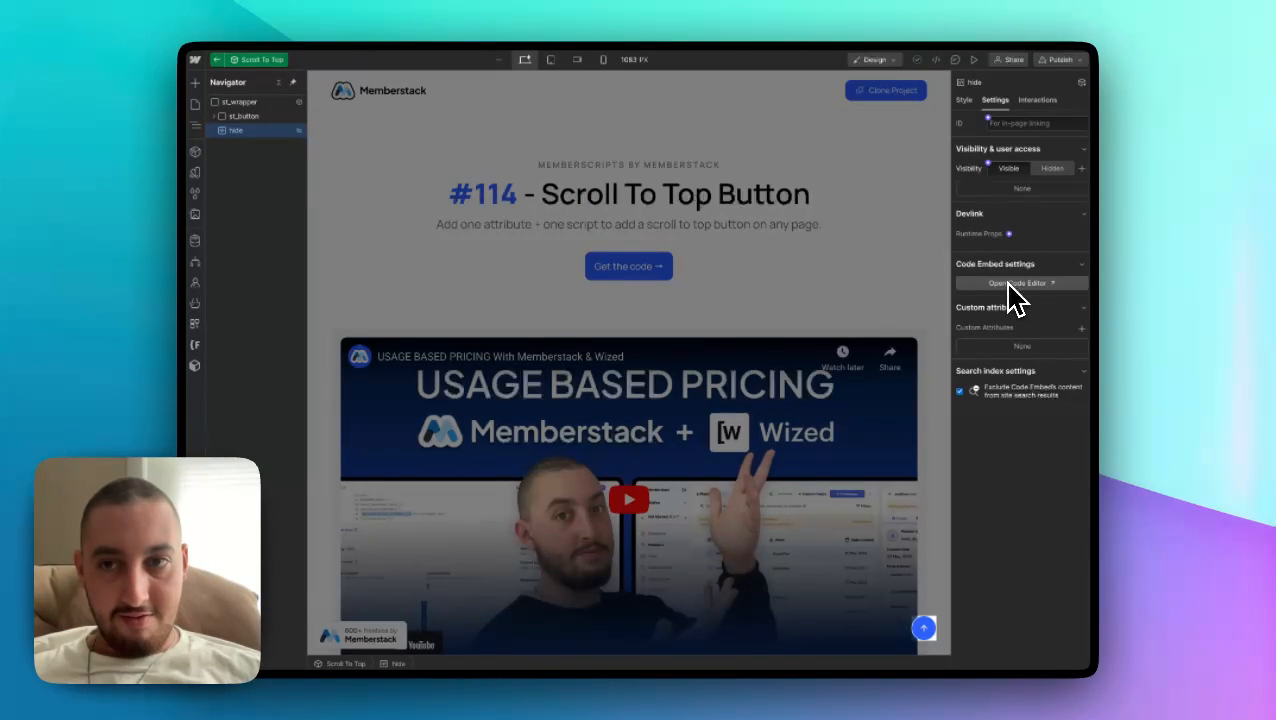
click(1017, 282)
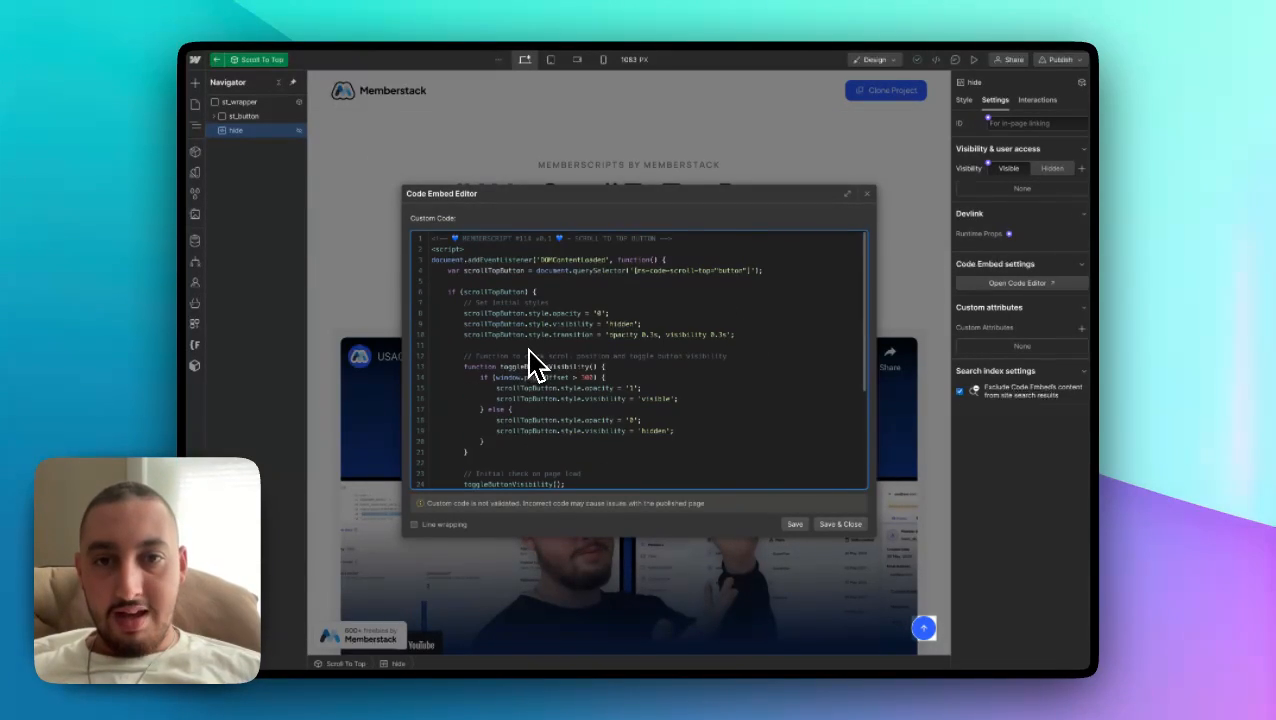
mouse_move(505, 320)
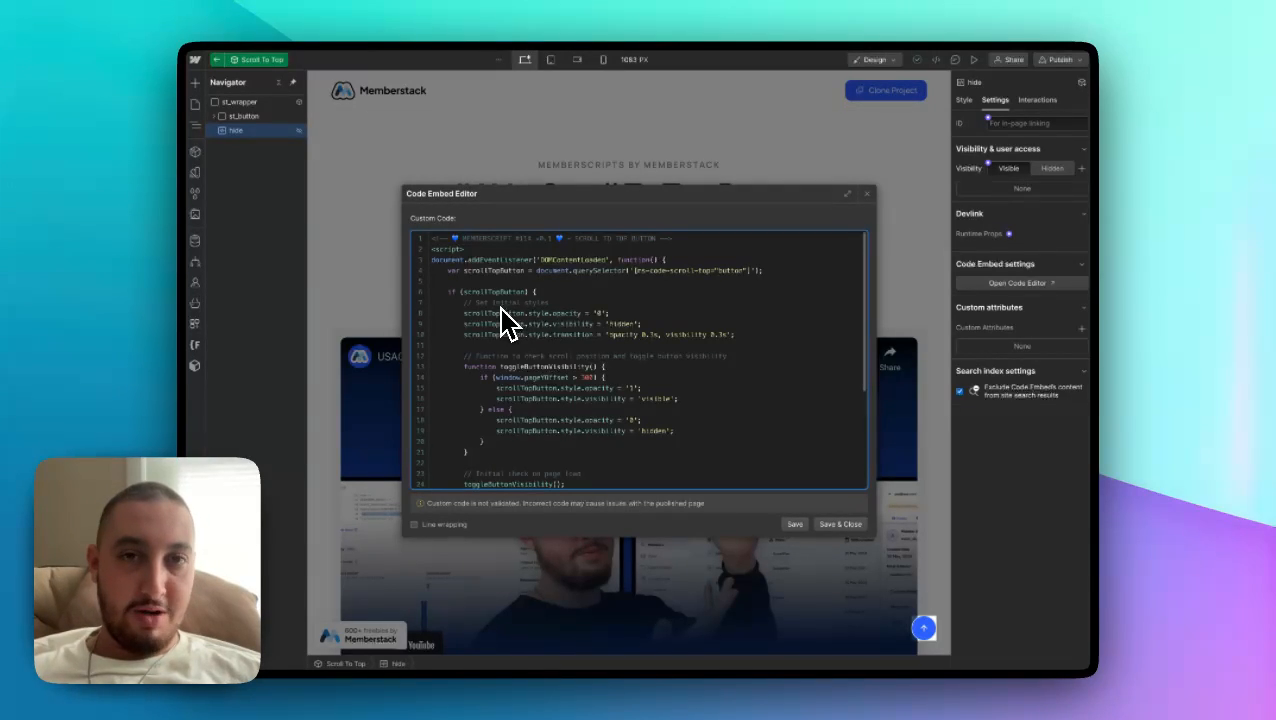
mouse_move(545, 335)
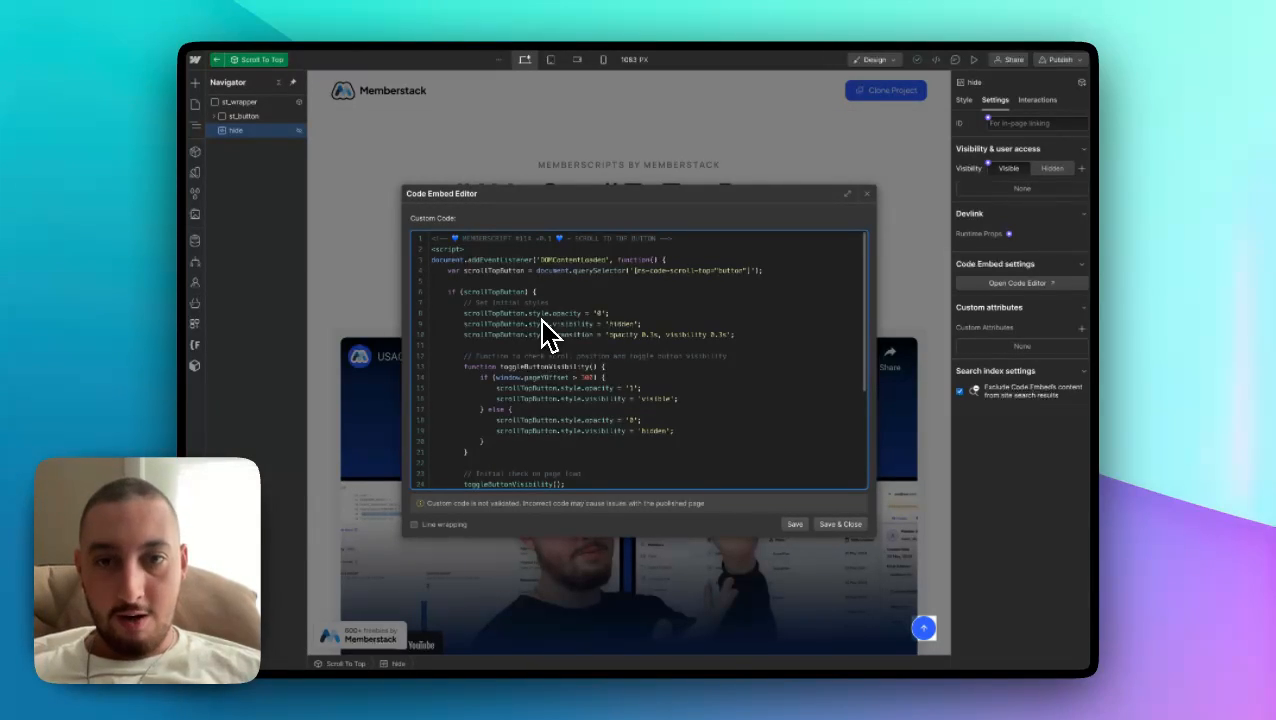
mouse_move(870, 210)
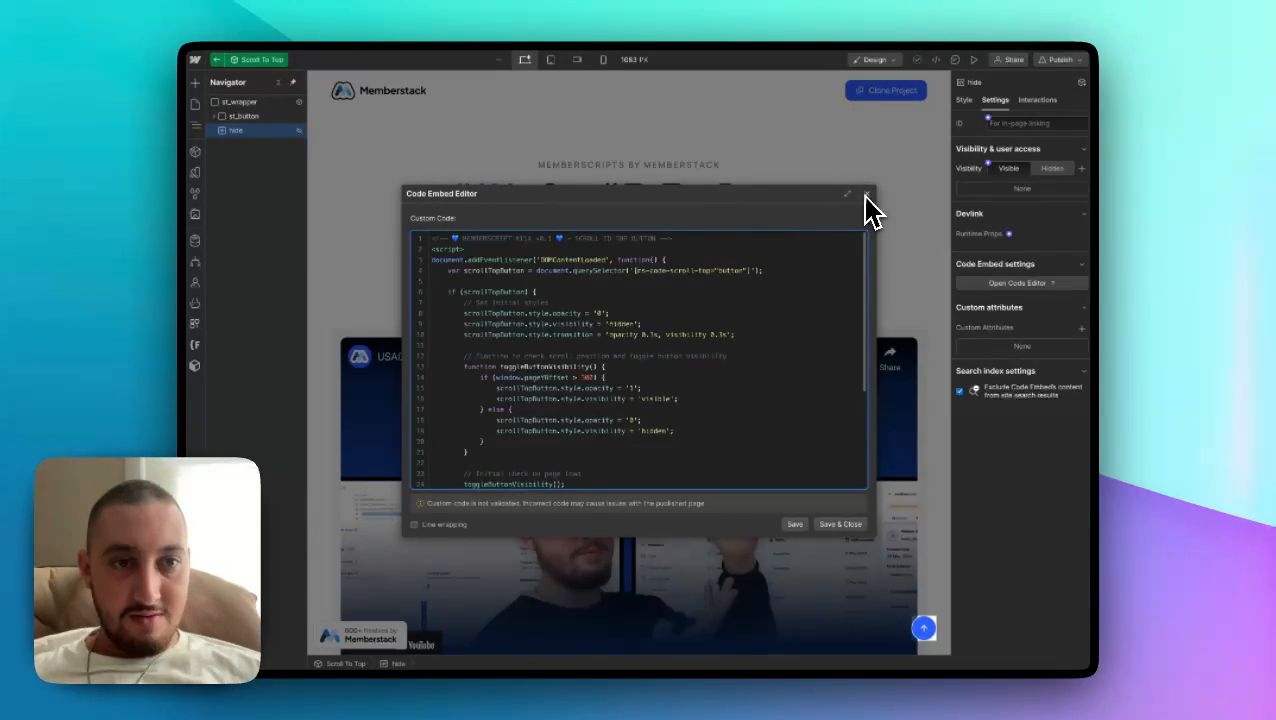
click(866, 195)
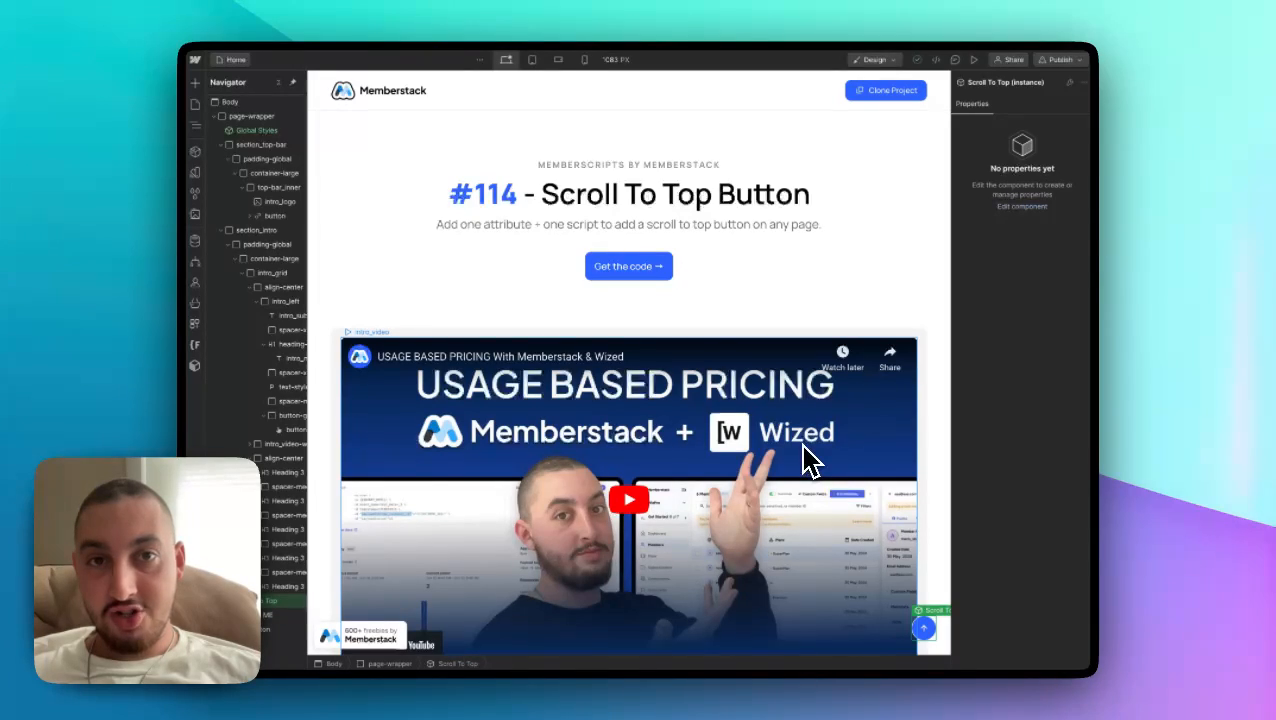
mouse_move(460, 615)
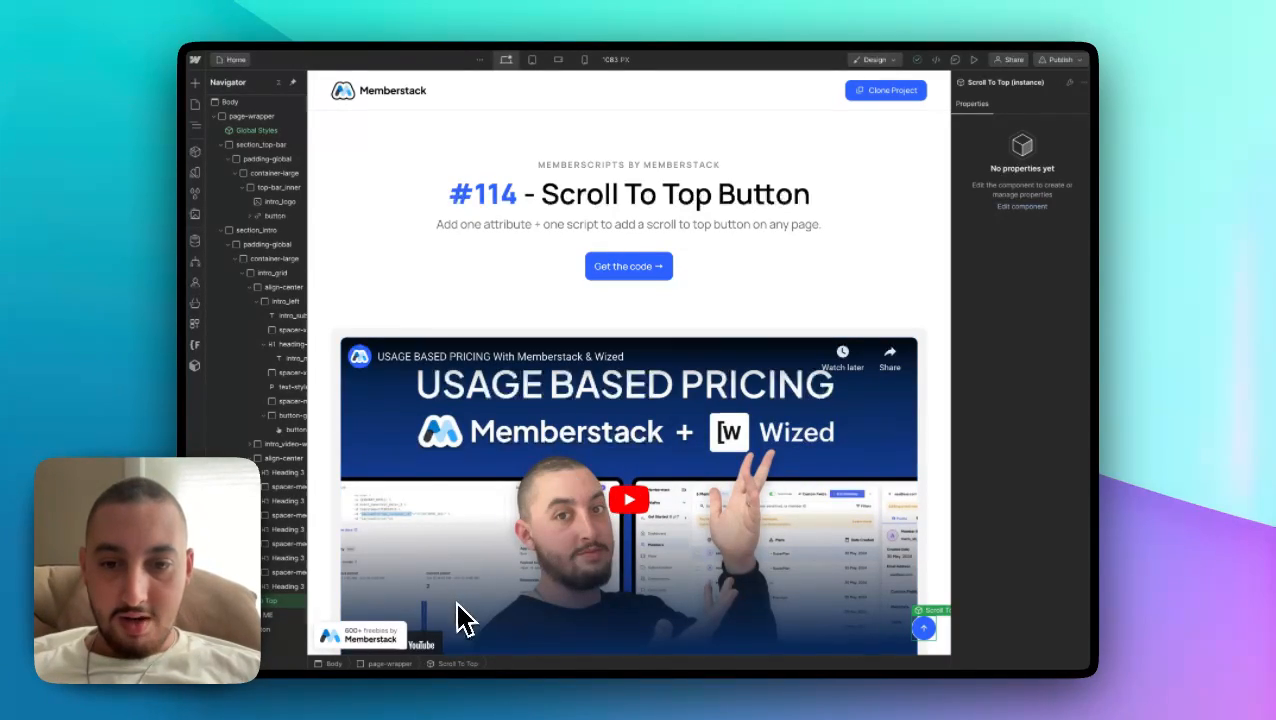